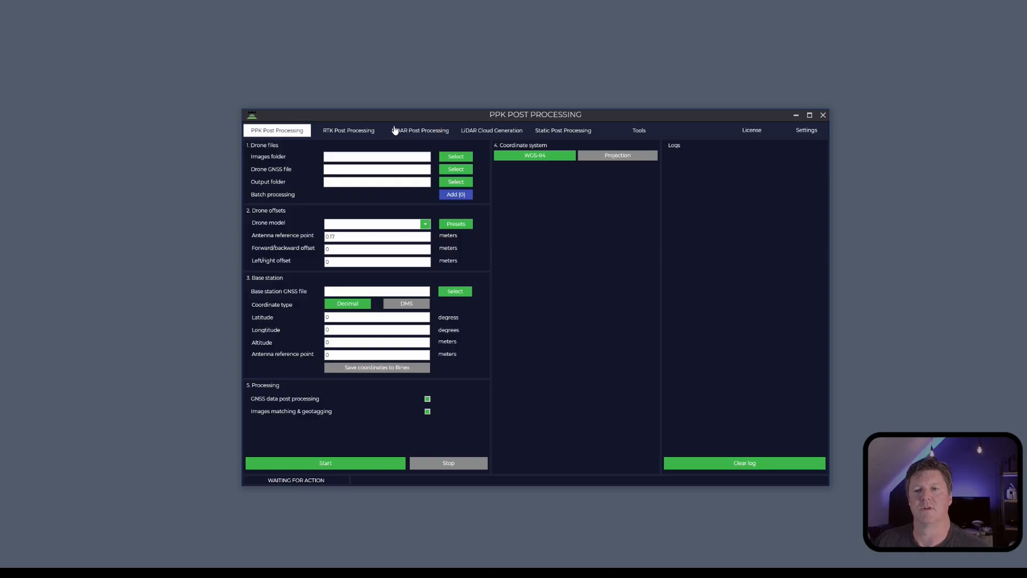
{"action": "mouse_move", "coordinate": [551, 193]}
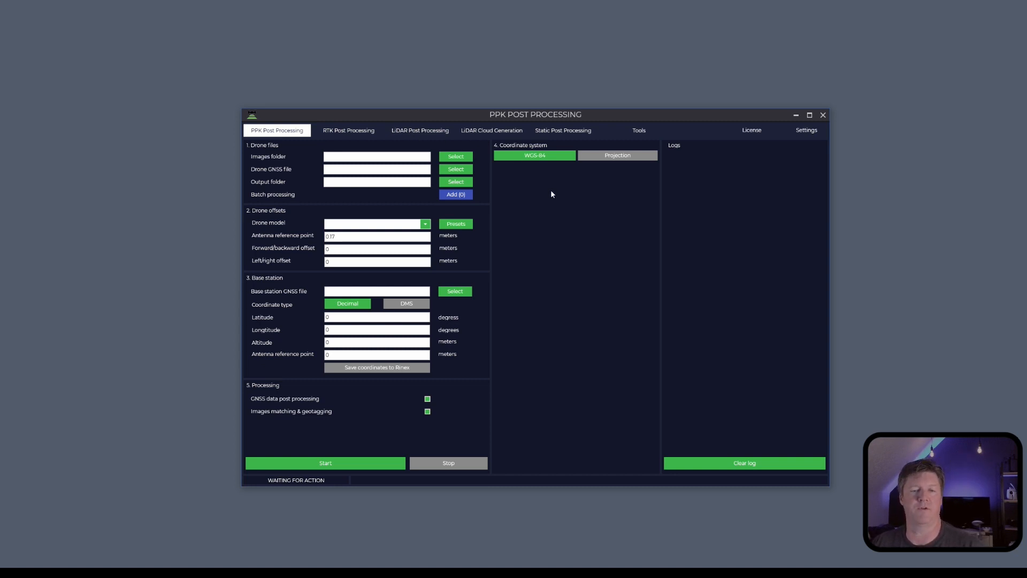
{"action": "mouse_move", "coordinate": [523, 187]}
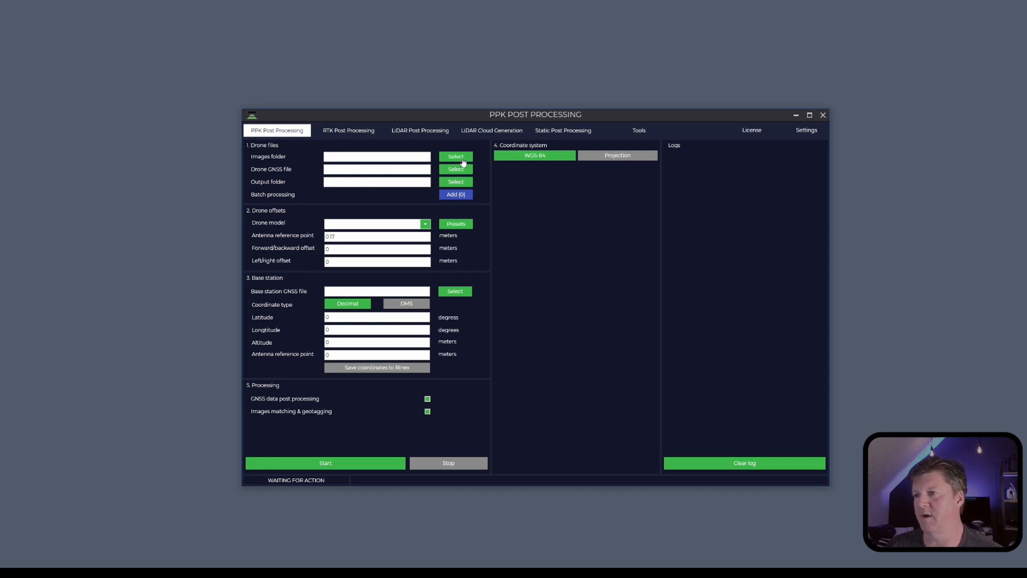
Set the images folder to P4P and load the 22-03-23/21-31-10.ubx drone GNSS log.
{"action": "left_click", "coordinate": [455, 156]}
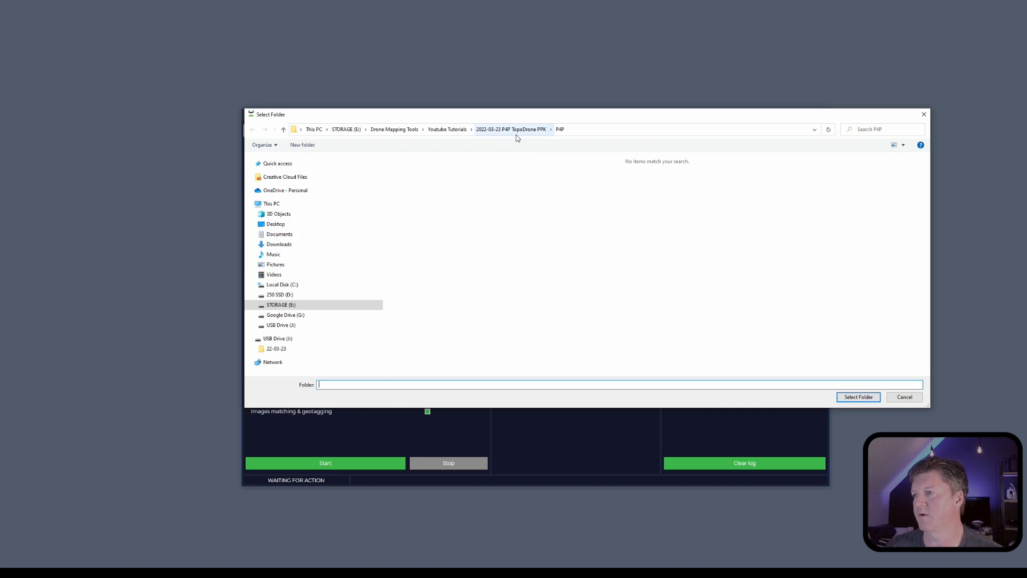
{"action": "left_click", "coordinate": [858, 396]}
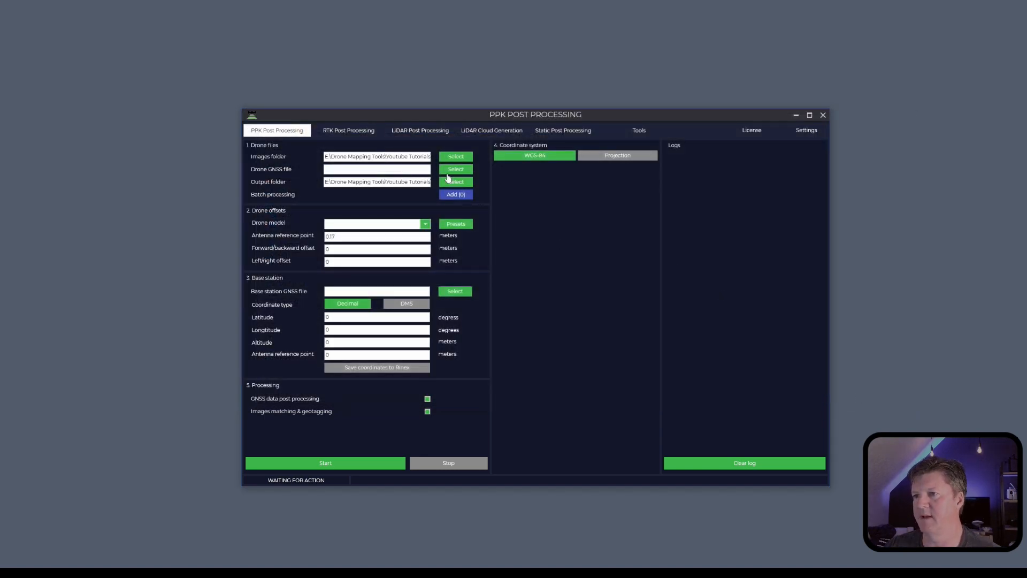
{"action": "left_click", "coordinate": [455, 170]}
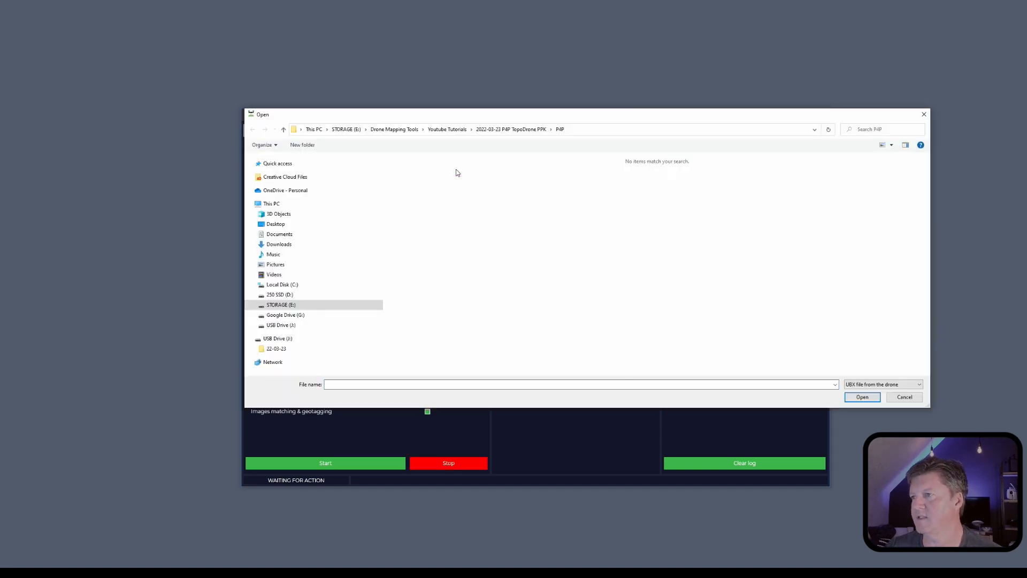
{"action": "left_click", "coordinate": [253, 129]}
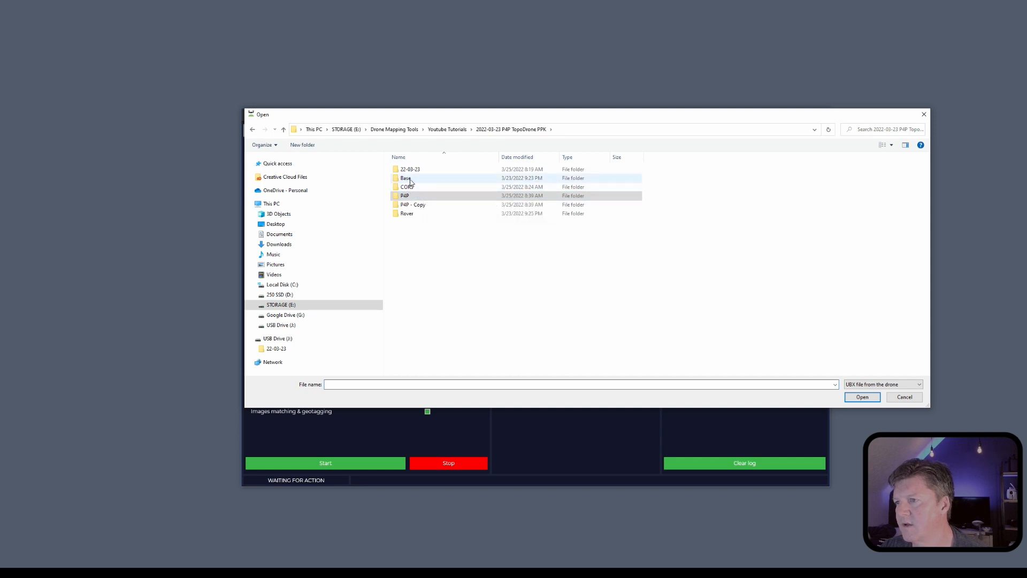
{"action": "double_click", "coordinate": [409, 169]}
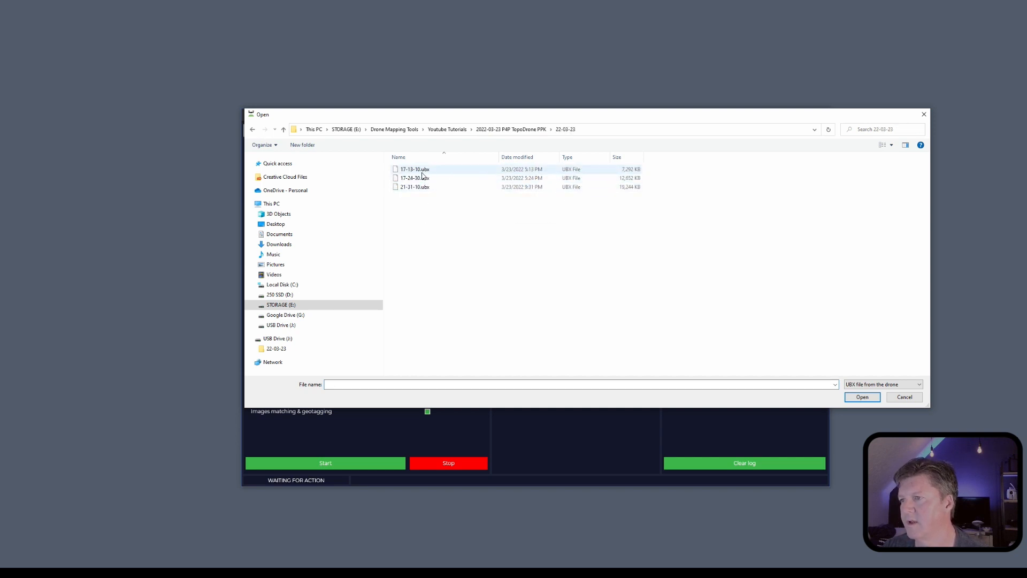
{"action": "mouse_move", "coordinate": [415, 186]}
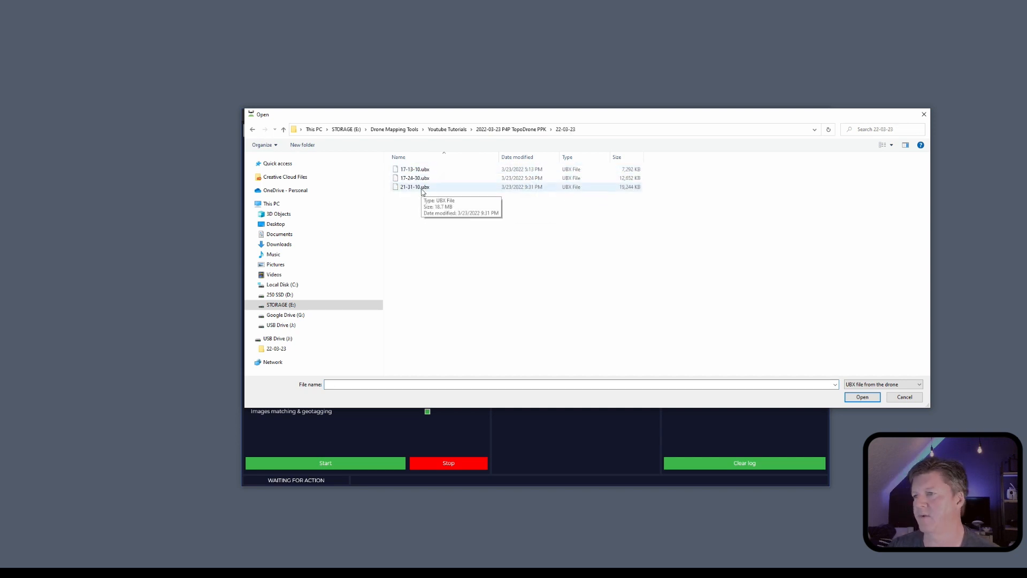
{"action": "left_click", "coordinate": [862, 397]}
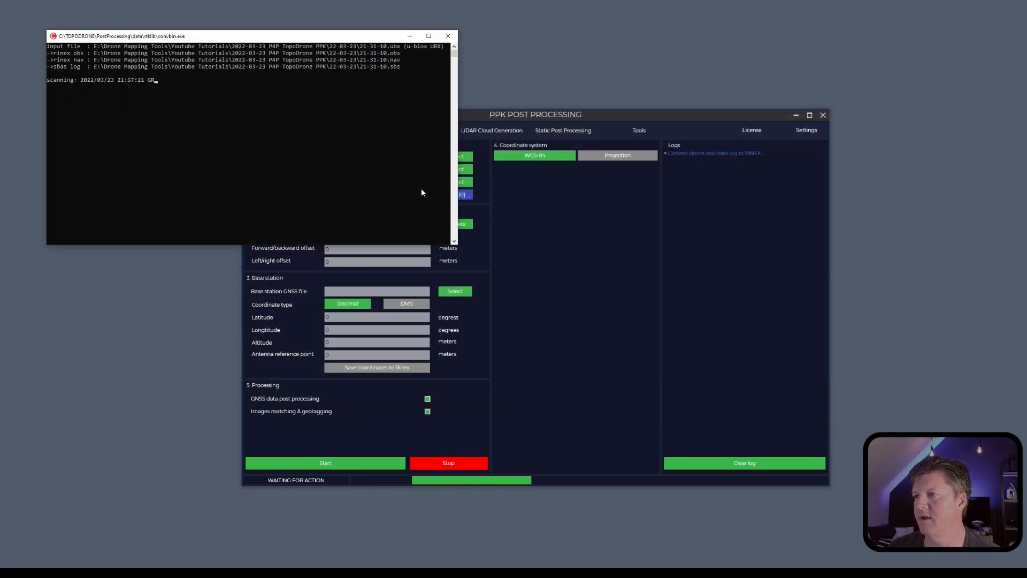
Choose DJI Phantom 4PRO PPK as the drone model, then browse for base data.
{"action": "left_click", "coordinate": [425, 224]}
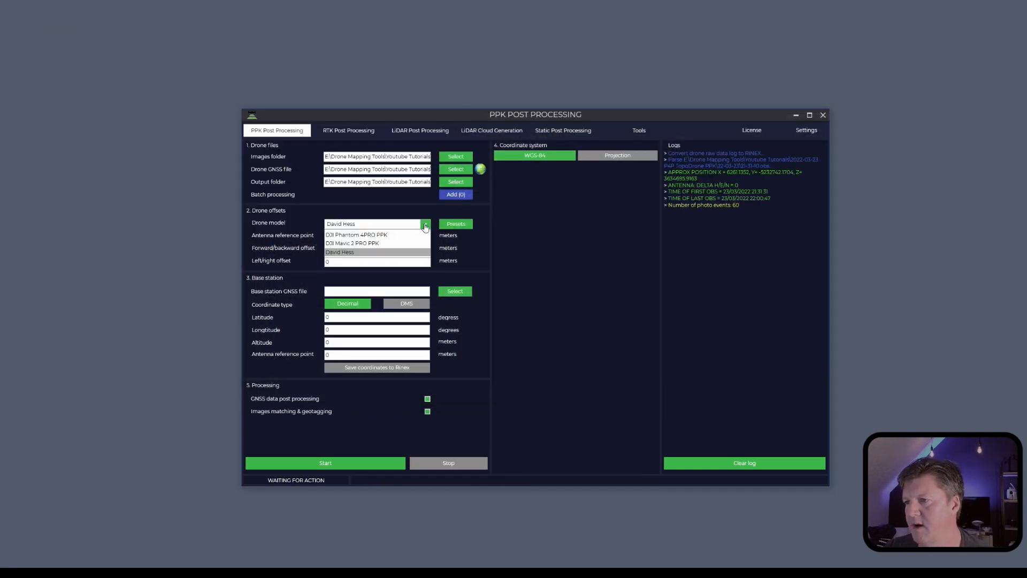
{"action": "left_click", "coordinate": [356, 234]}
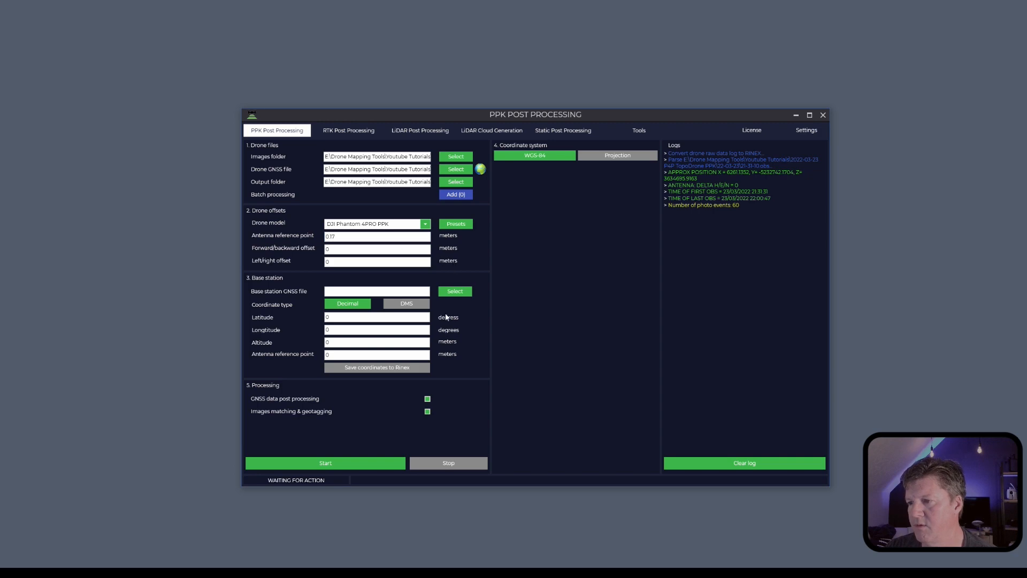
{"action": "left_click", "coordinate": [455, 291]}
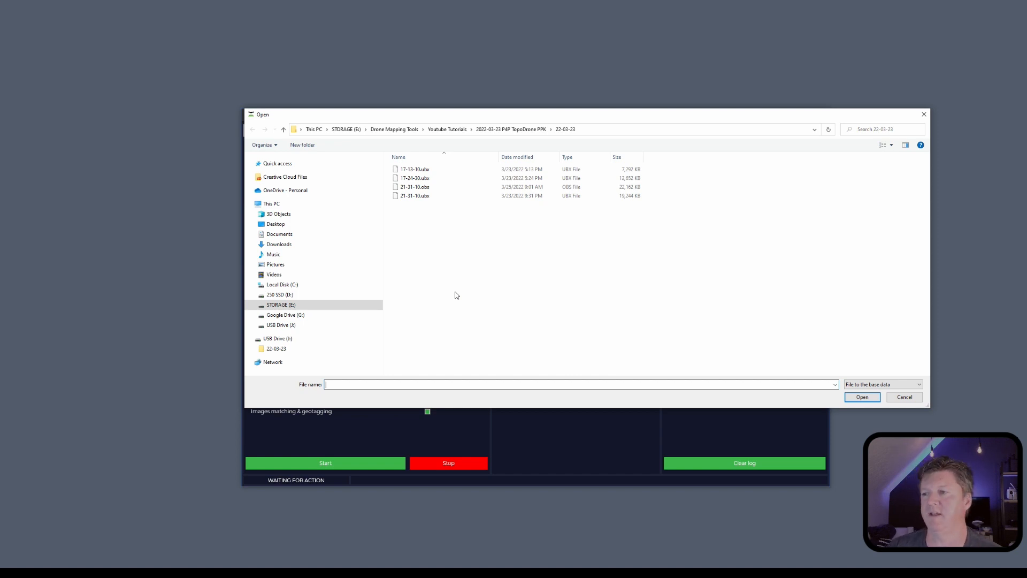
{"action": "mouse_move", "coordinate": [515, 286]}
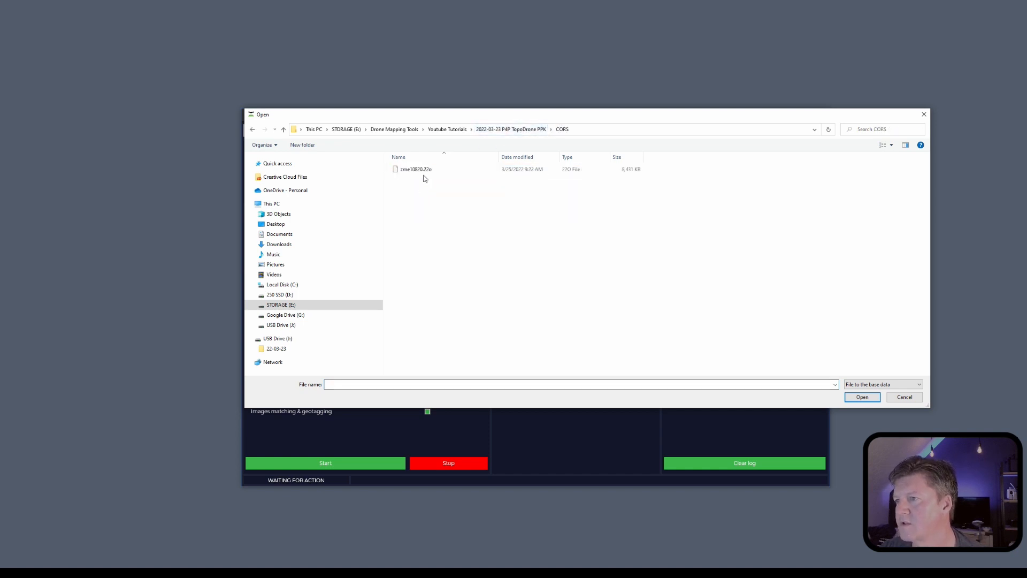
Load the CORS .22o observation file as the base station GNSS file.
{"action": "left_click", "coordinate": [861, 397]}
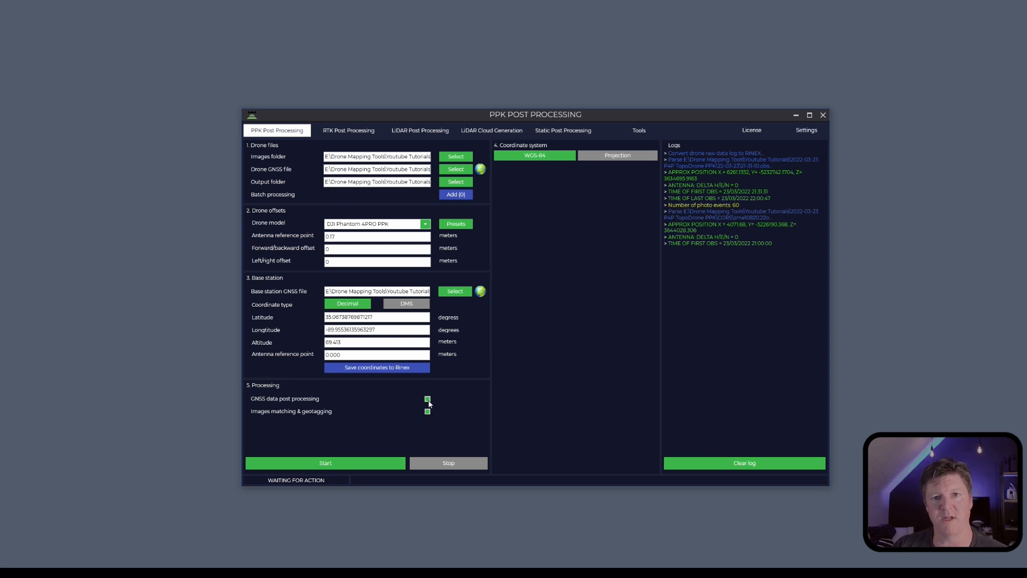
{"action": "mouse_move", "coordinate": [424, 421]}
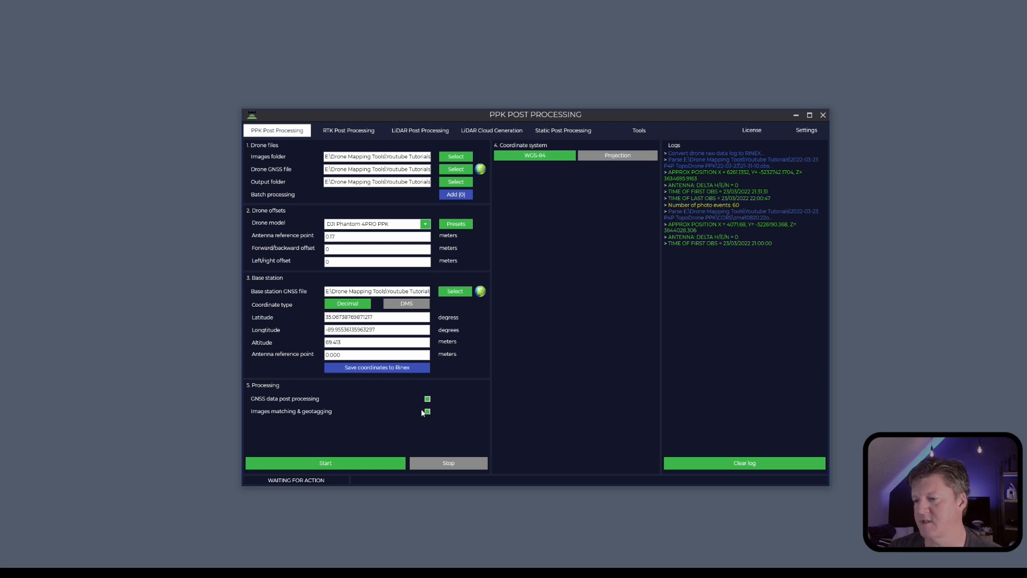
{"action": "left_click", "coordinate": [616, 155]}
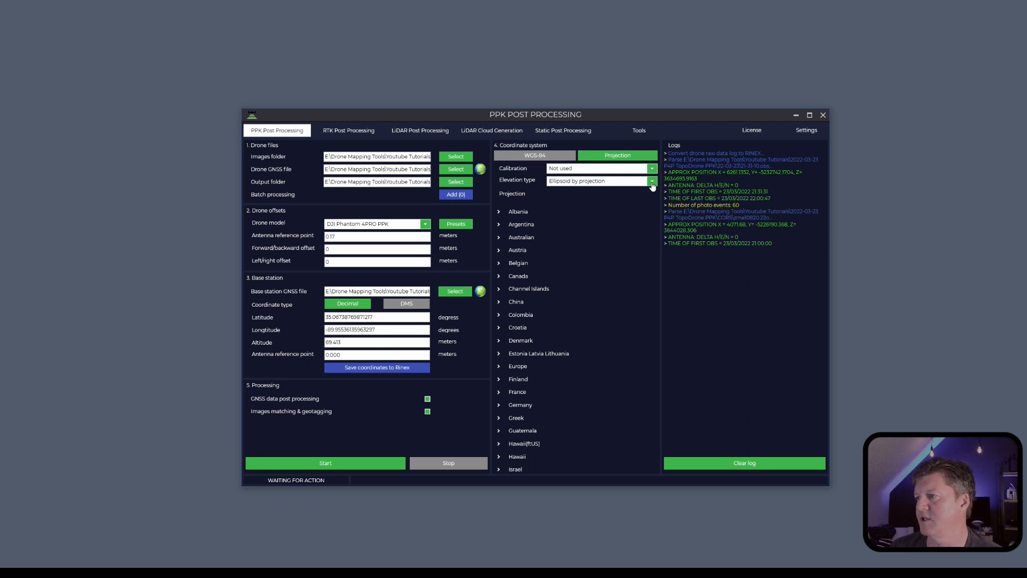
Select USA NAD83(2011) UTM zone 16N as the output projection.
{"action": "scroll", "scroll_direction": "down", "scroll_amount": 3}
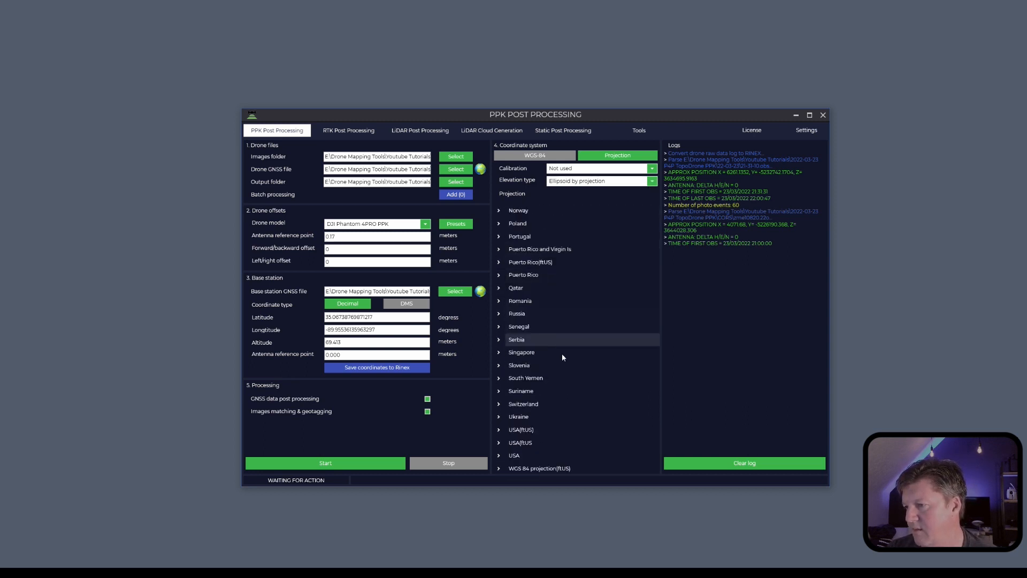
{"action": "scroll", "scroll_direction": "down", "scroll_amount": 3}
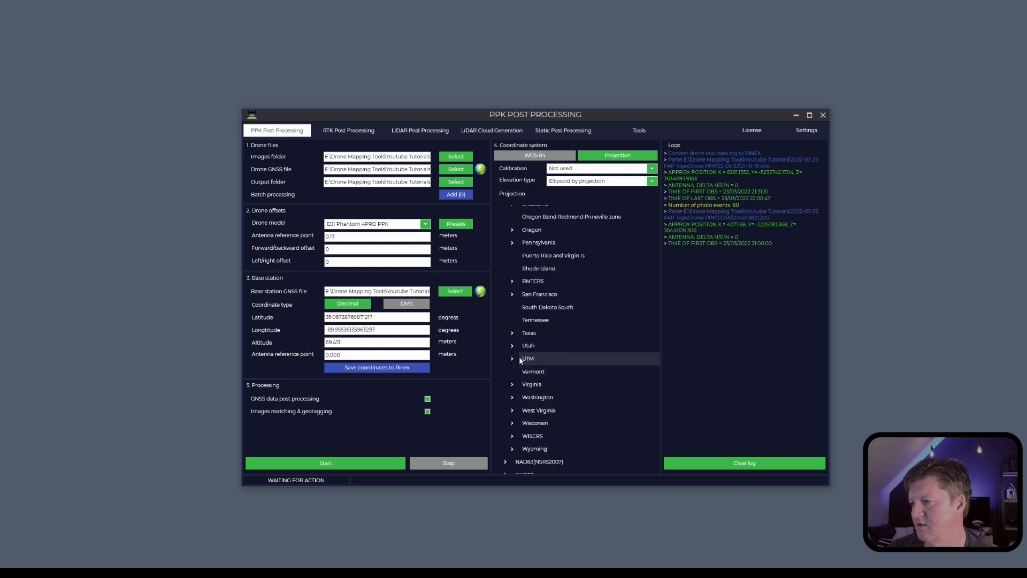
{"action": "left_click", "coordinate": [512, 358]}
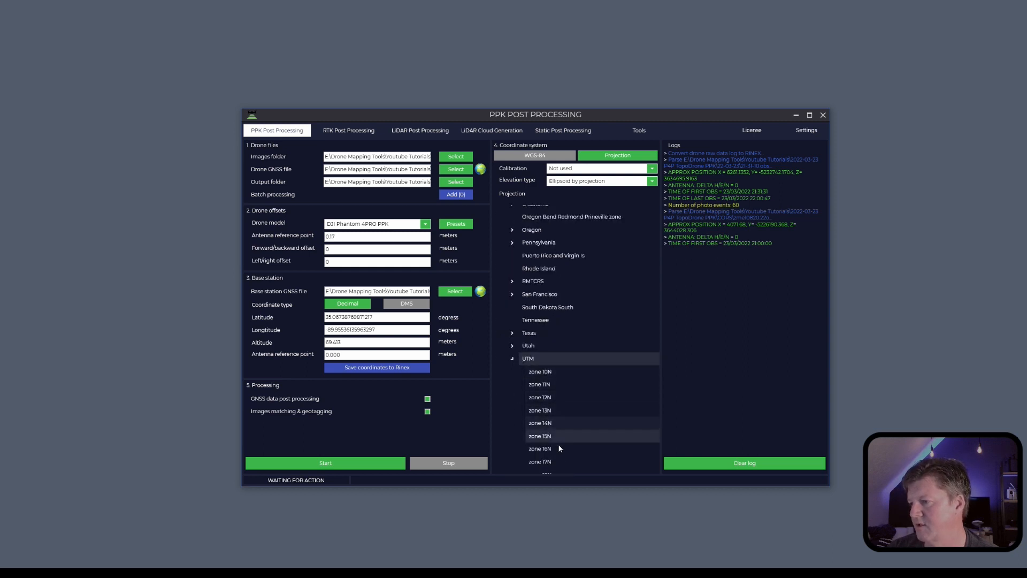
{"action": "left_click", "coordinate": [540, 448]}
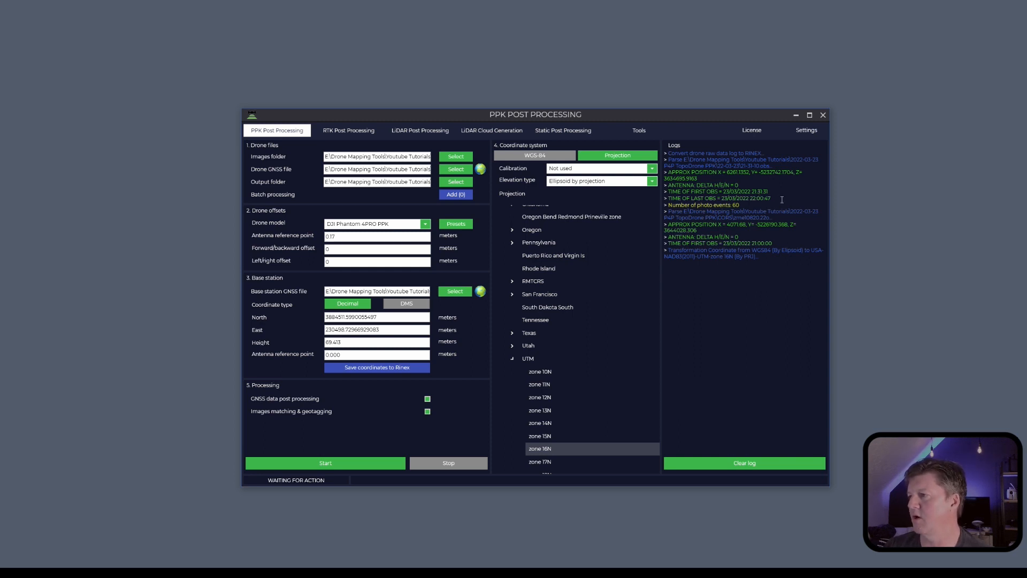
{"action": "mouse_move", "coordinate": [478, 517]}
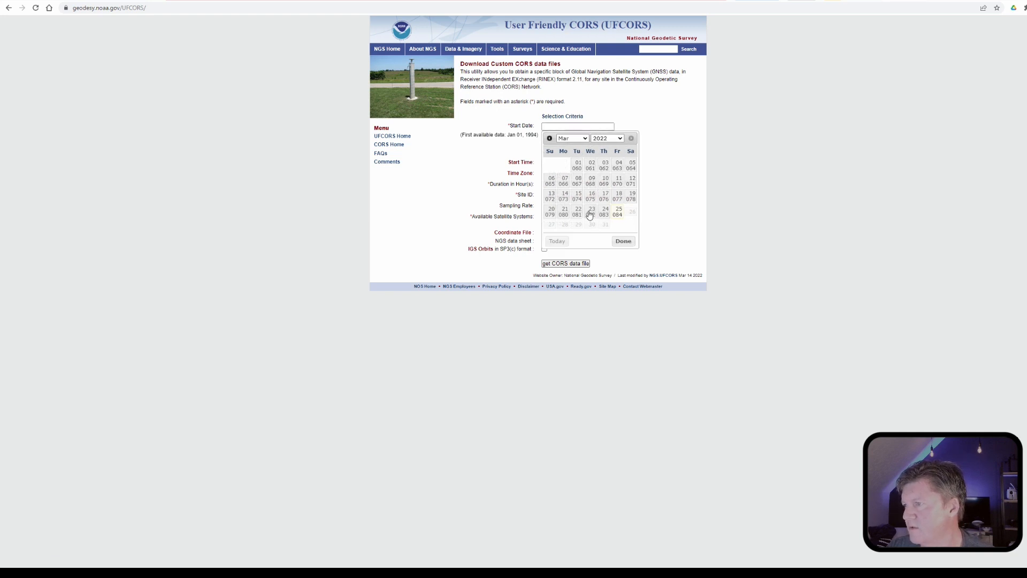
Set the UFCORS start to 03/23/2022 at 21:00 UTC.
{"action": "left_click", "coordinate": [590, 209]}
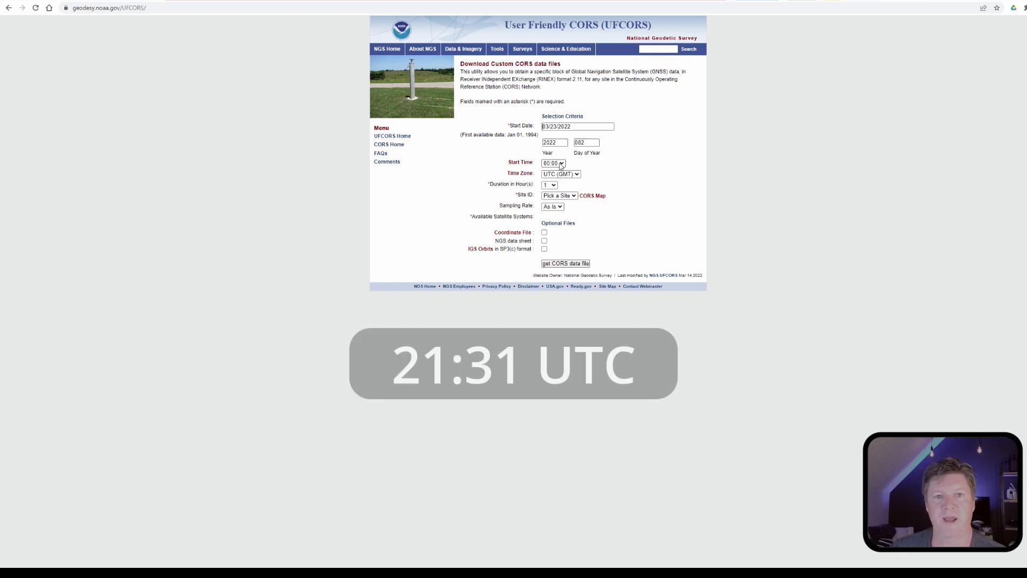
{"action": "left_click", "coordinate": [554, 163]}
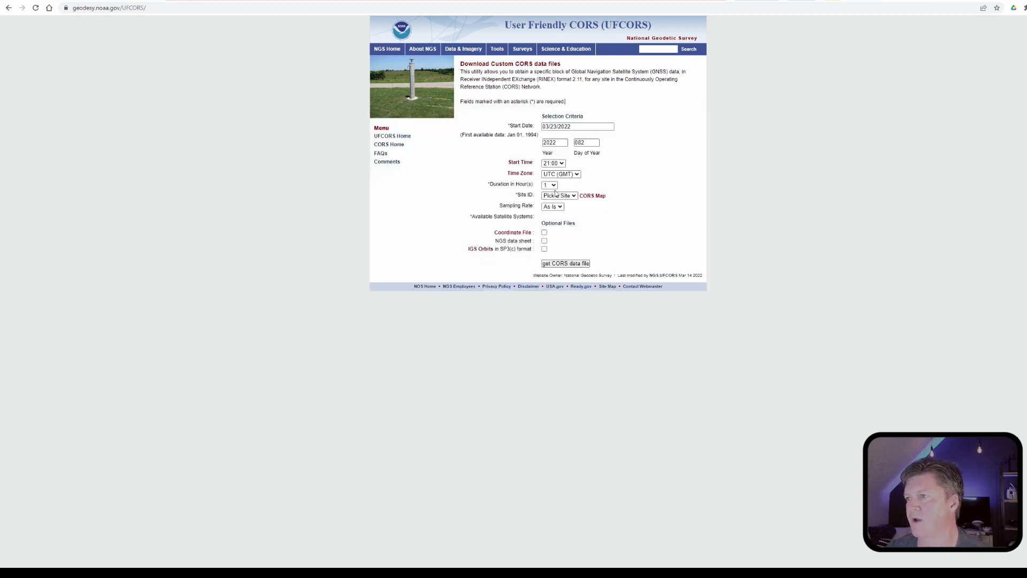
Request 2 hours of ZME1 GPS data and submit the CORS file request.
{"action": "left_click", "coordinate": [549, 185]}
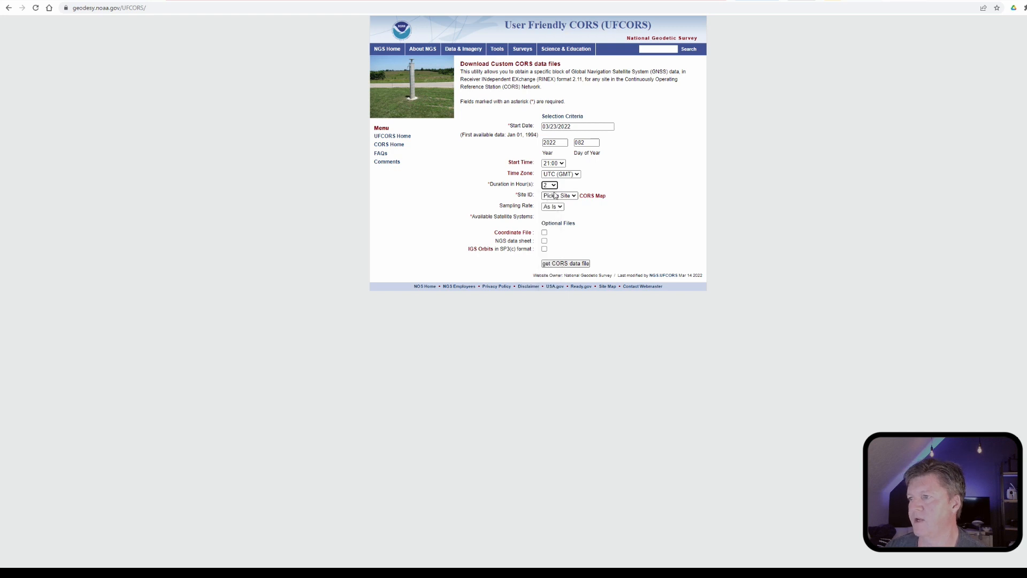
{"action": "mouse_move", "coordinate": [574, 199]}
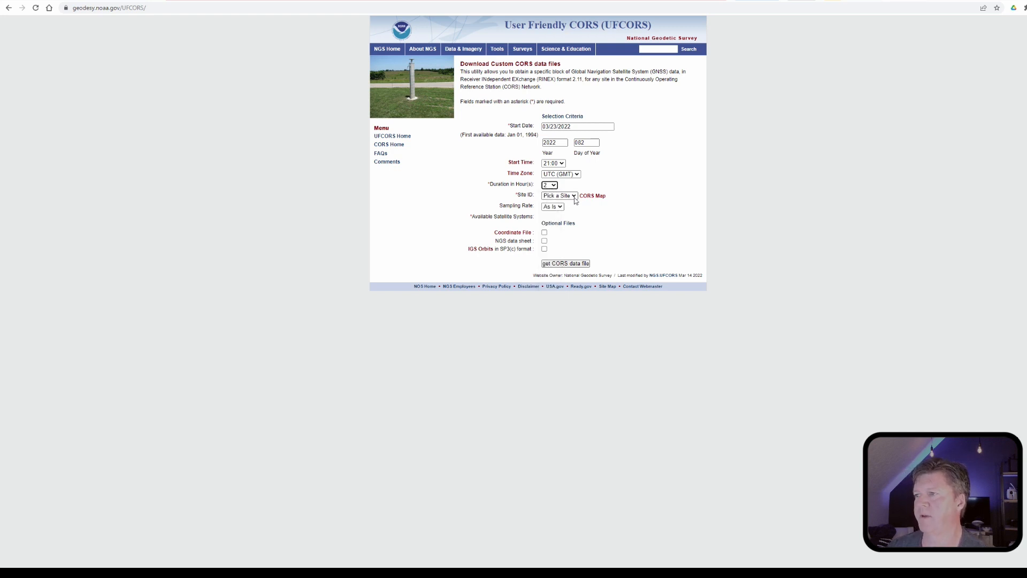
{"action": "left_click", "coordinate": [558, 196]}
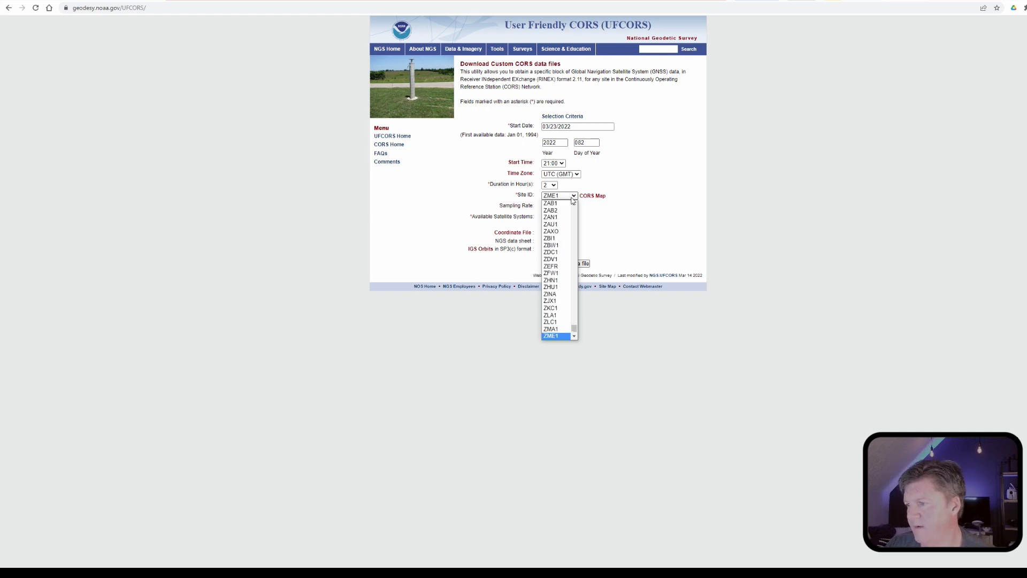
{"action": "left_click", "coordinate": [551, 336]}
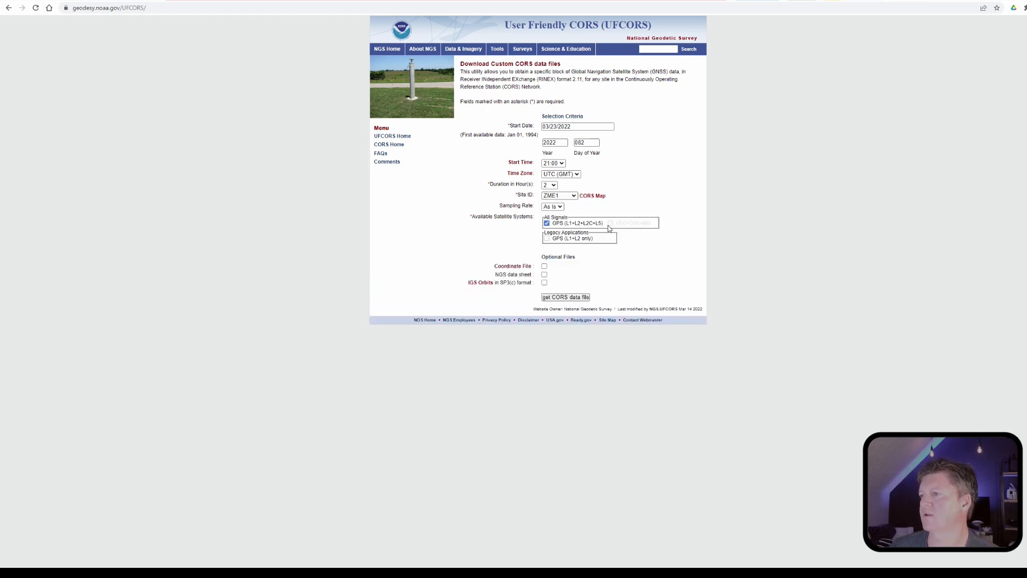
{"action": "left_click", "coordinate": [565, 297]}
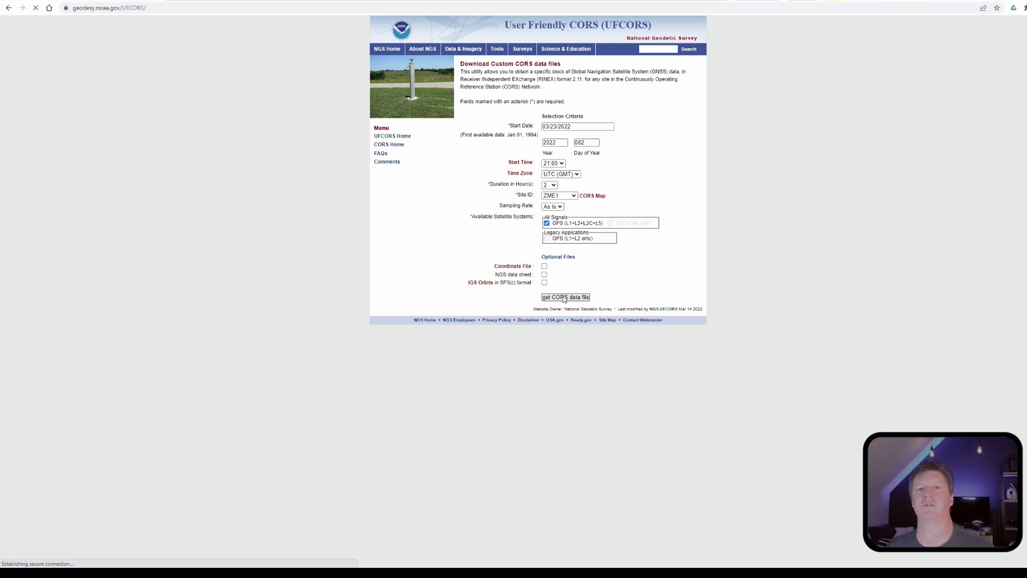
{"action": "left_click", "coordinate": [565, 297]}
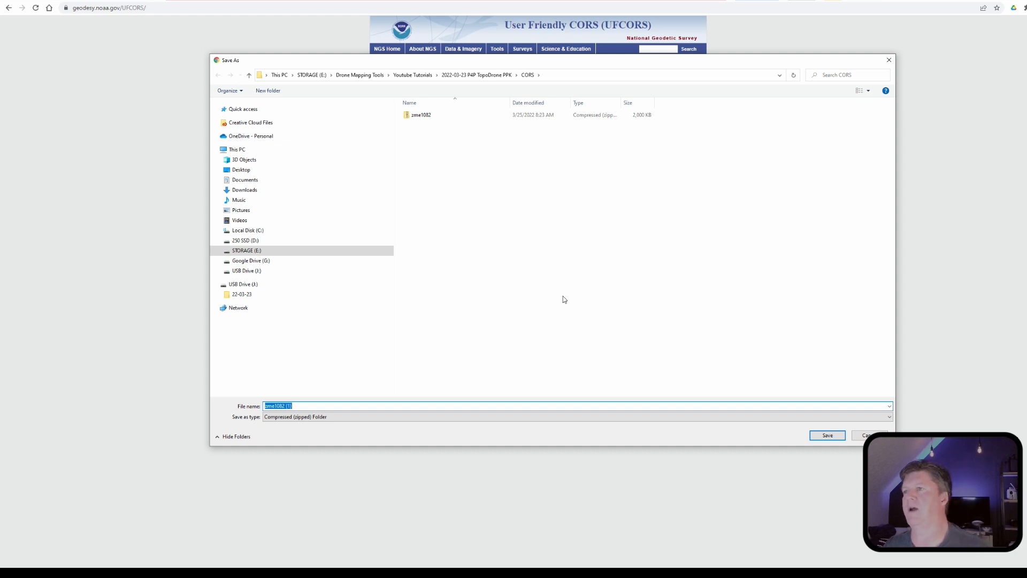
{"action": "mouse_move", "coordinate": [647, 354]}
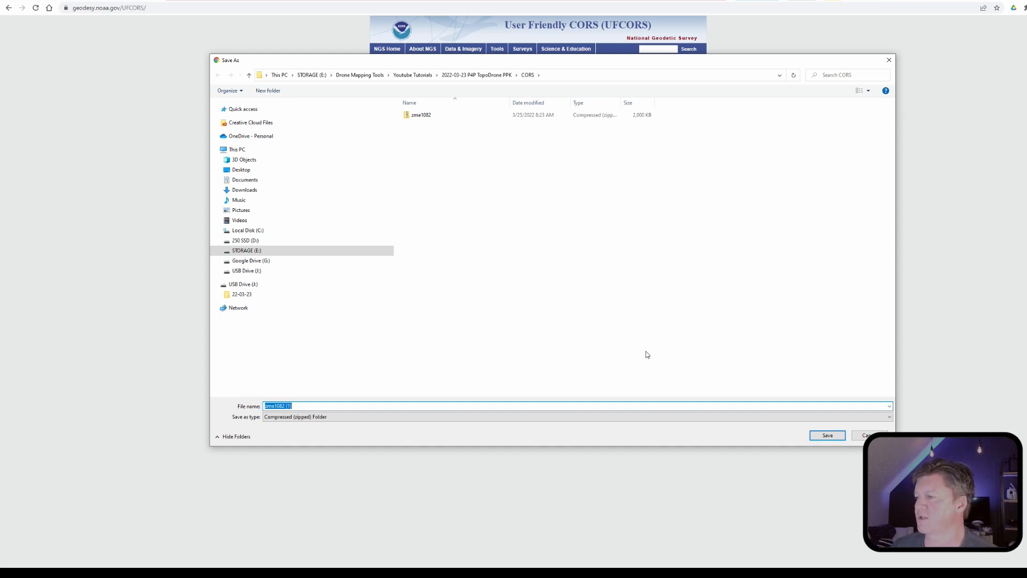
Save the ZME1 zip file under its suggested name into the CORS folder.
{"action": "left_click", "coordinate": [827, 435]}
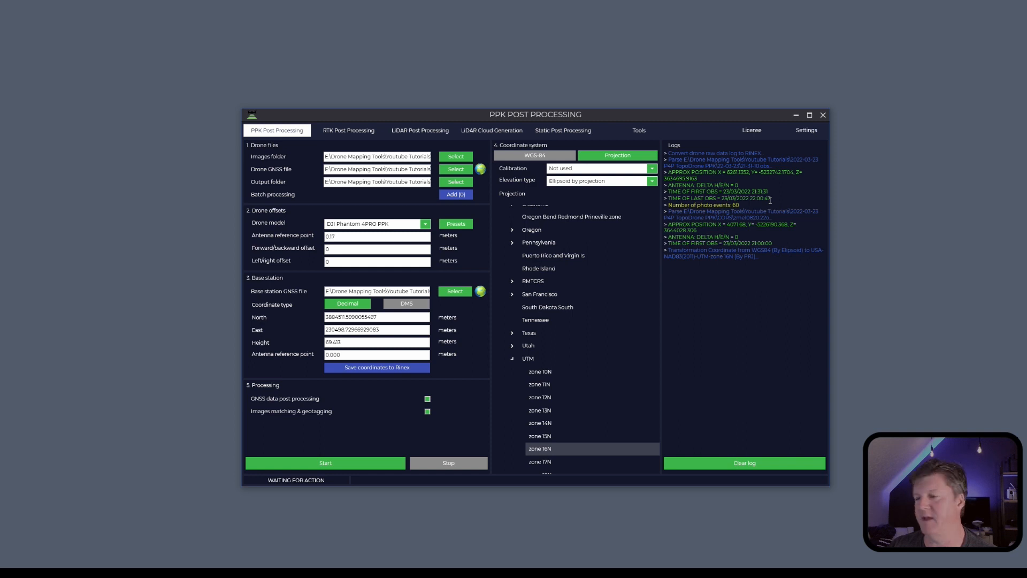
Run GNSS post-processing and image geotagging in UTM zone 16N.
{"action": "left_click", "coordinate": [325, 463]}
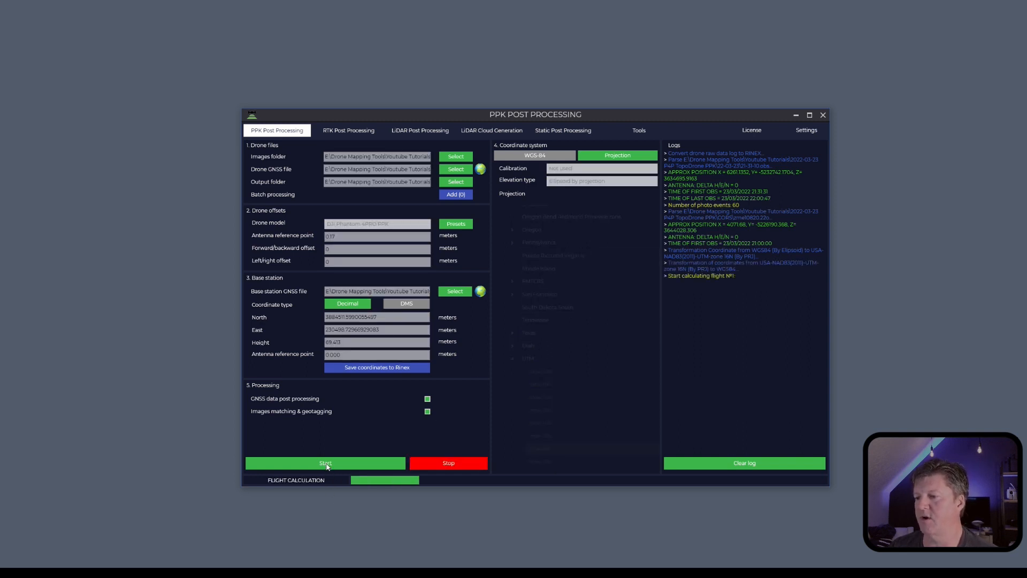
{"action": "left_click", "coordinate": [326, 462]}
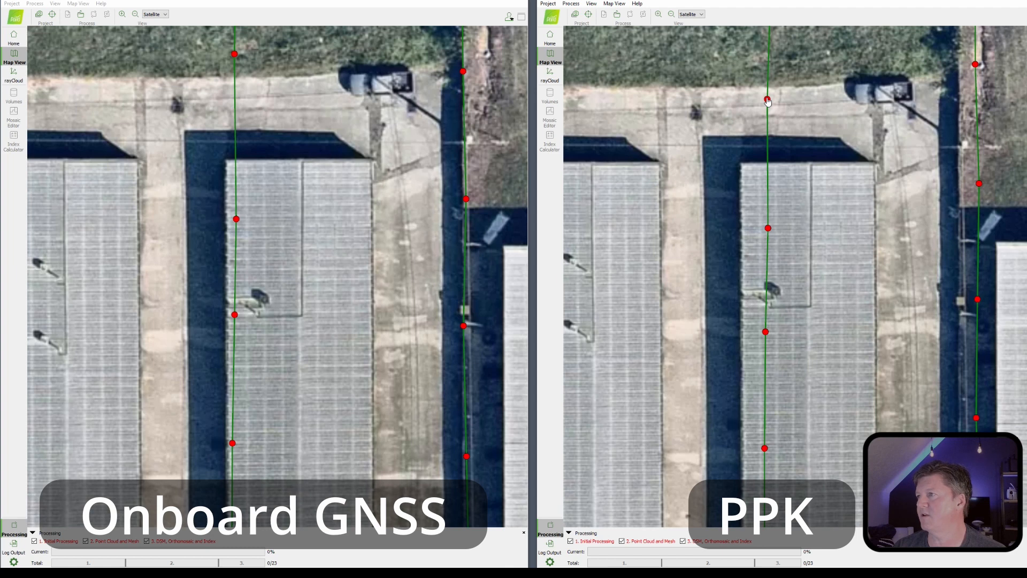
{"action": "mouse_move", "coordinate": [764, 98]}
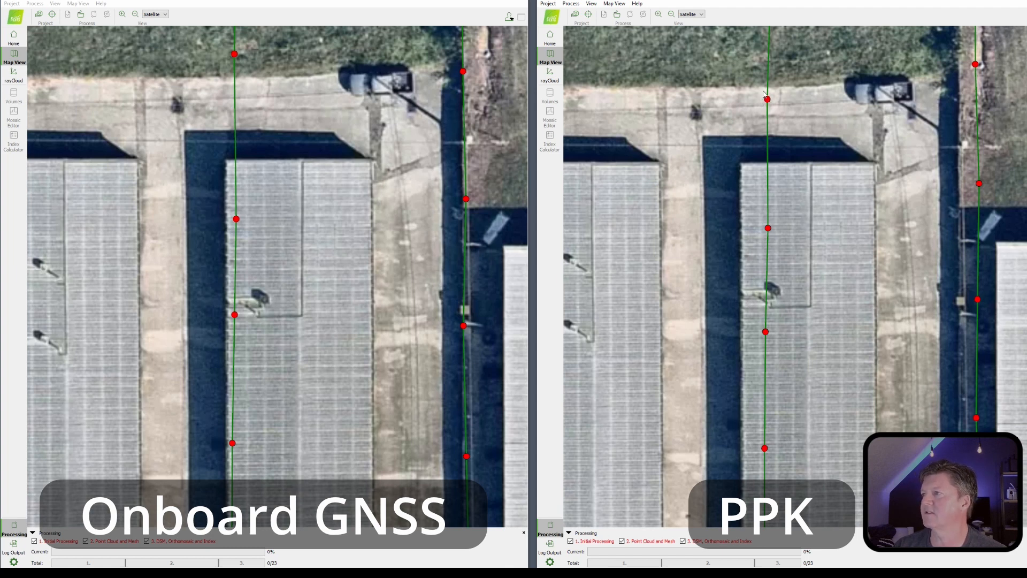
{"action": "mouse_move", "coordinate": [799, 119]}
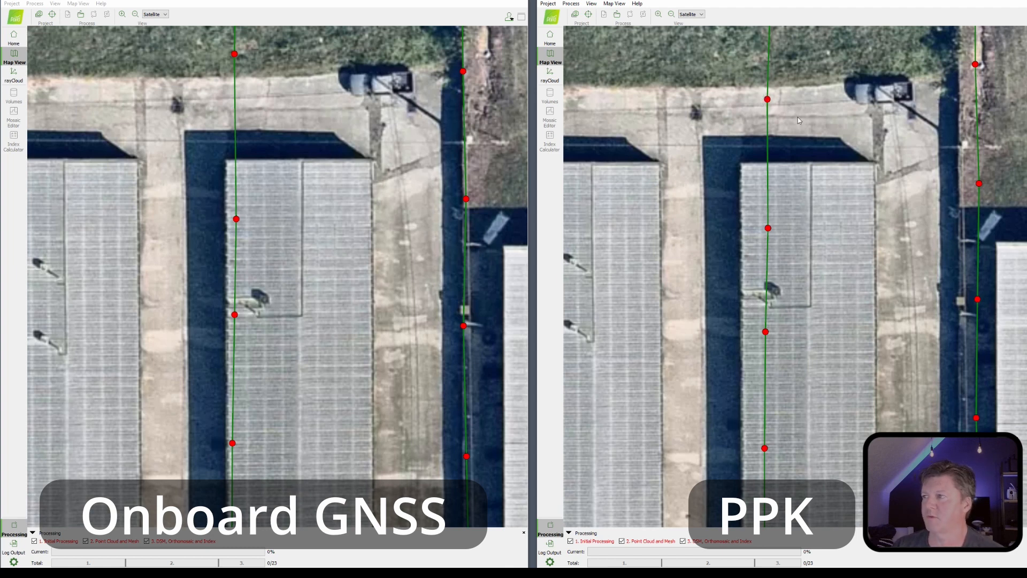
{"action": "mouse_move", "coordinate": [785, 113]}
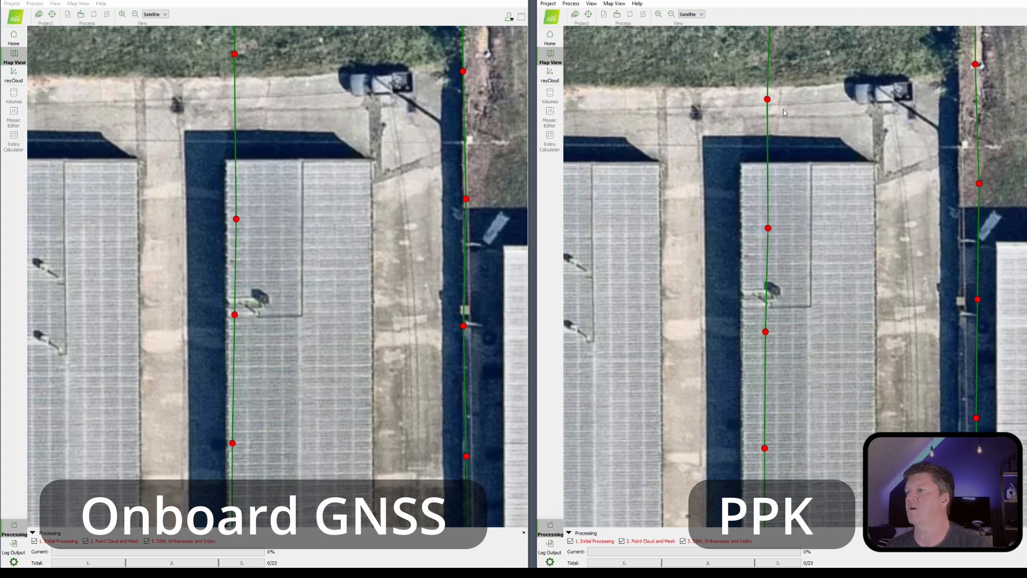
{"action": "mouse_move", "coordinate": [779, 218]}
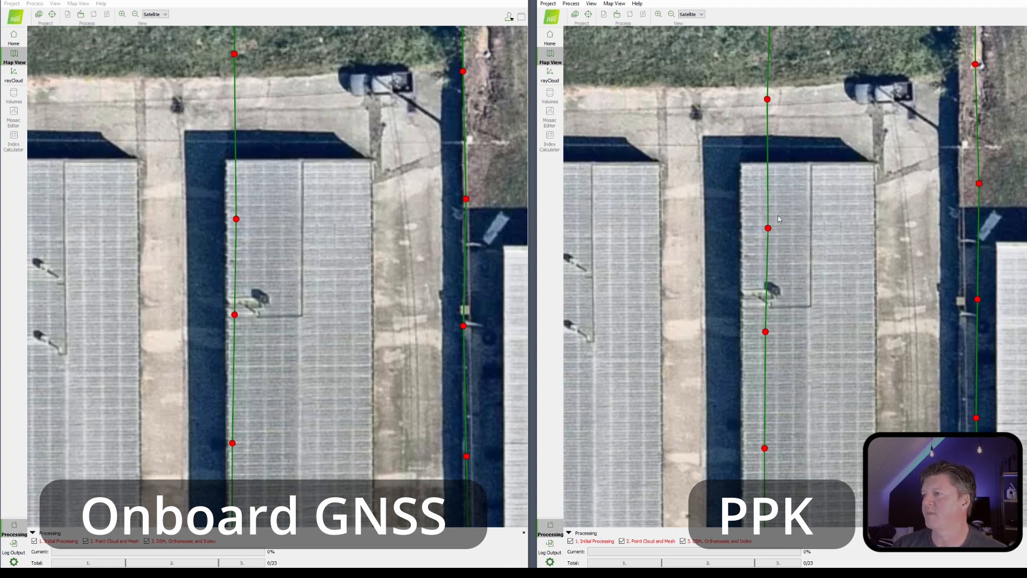
{"action": "mouse_move", "coordinate": [785, 208]}
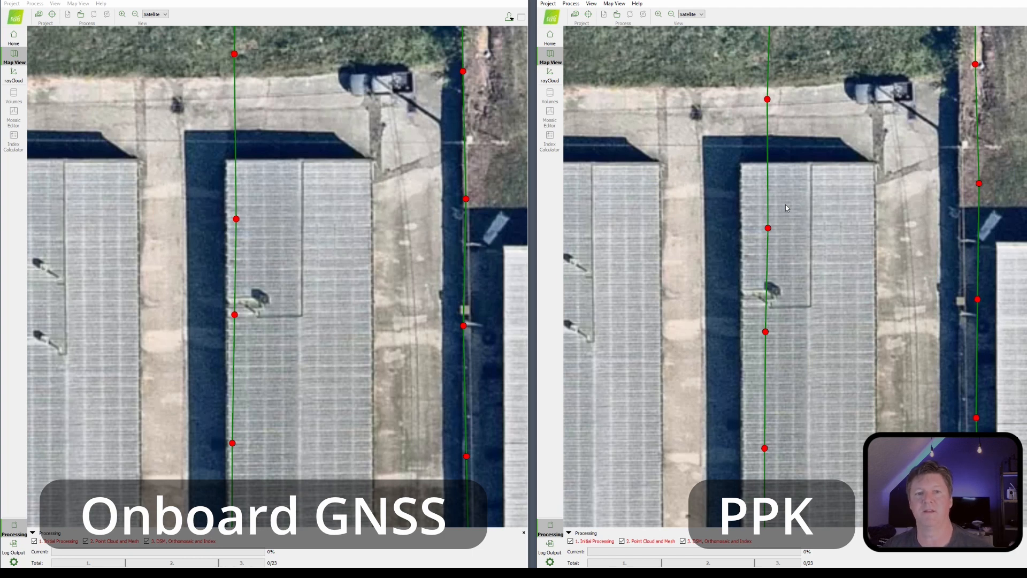
{"action": "mouse_move", "coordinate": [799, 199]}
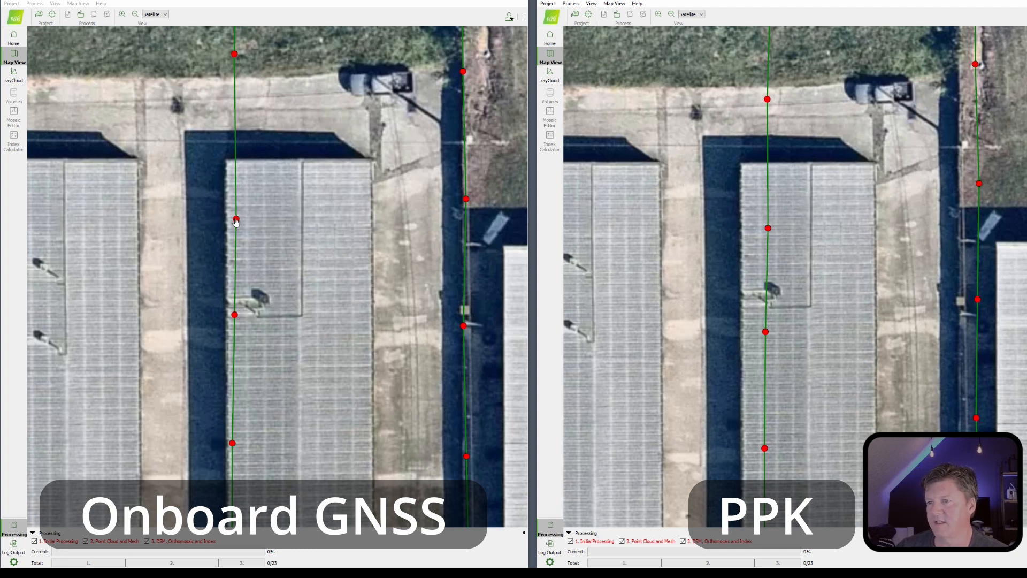
{"action": "mouse_move", "coordinate": [237, 185]}
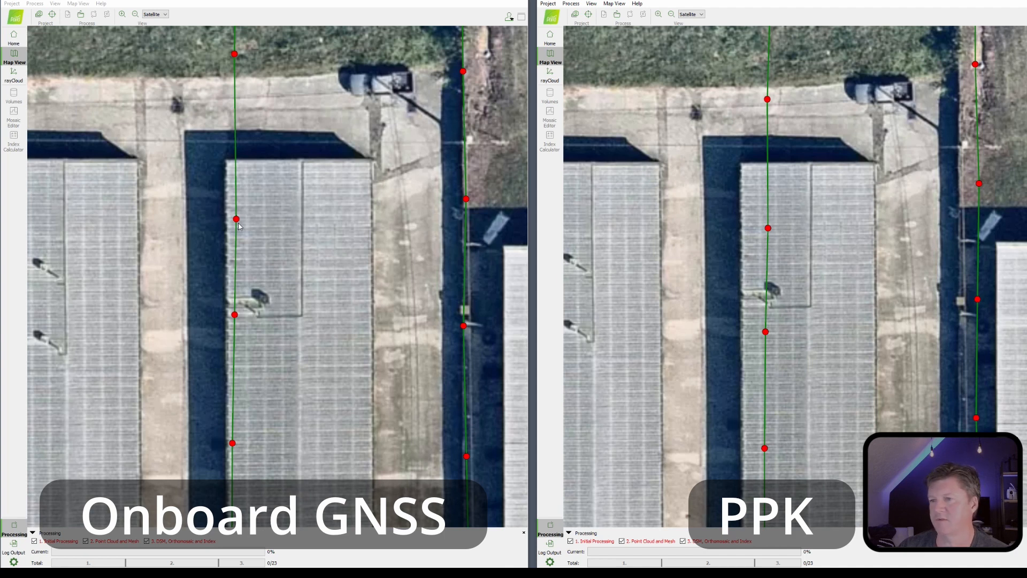
{"action": "mouse_move", "coordinate": [750, 190]}
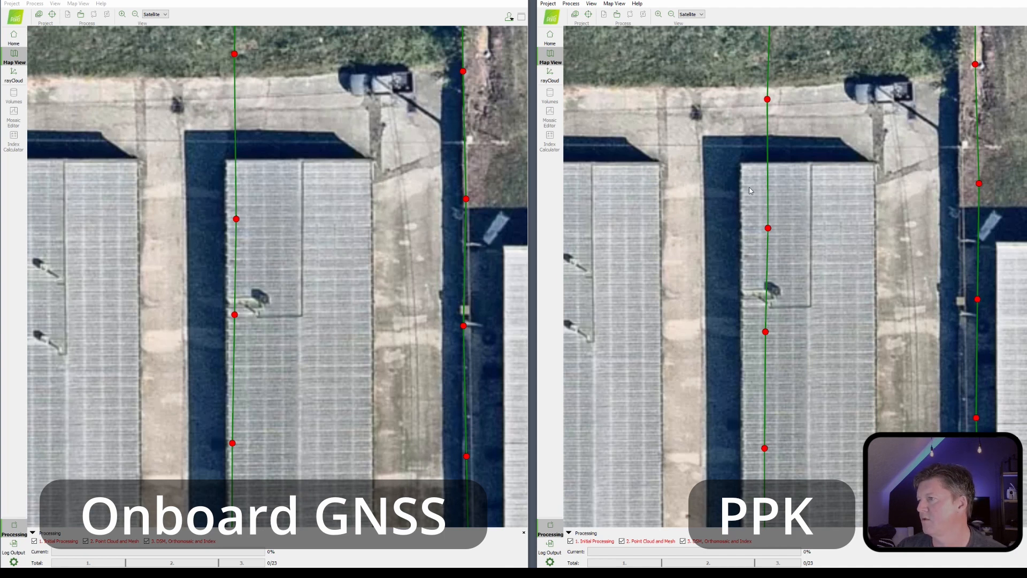
{"action": "mouse_move", "coordinate": [752, 231]}
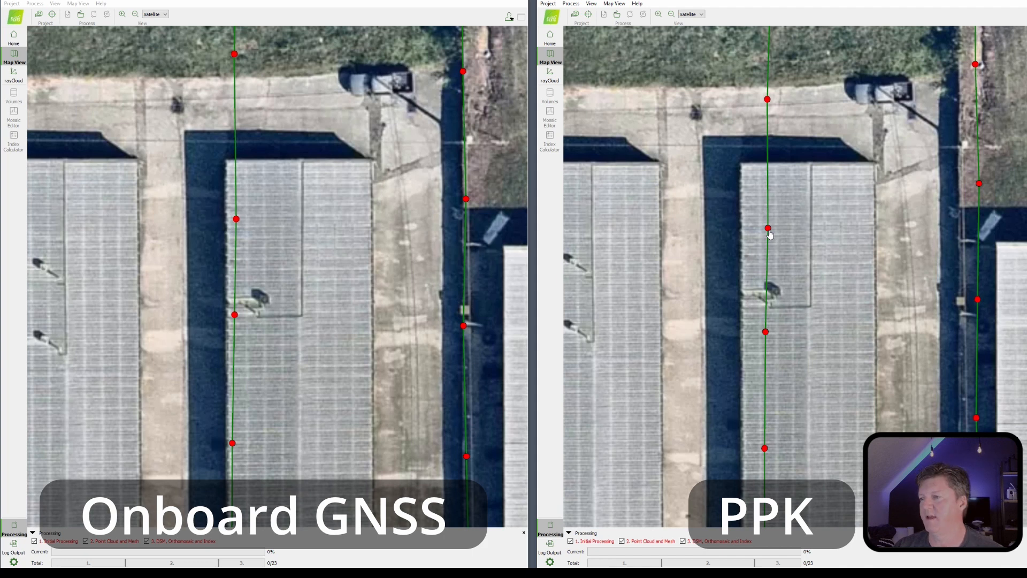
{"action": "mouse_move", "coordinate": [749, 319]}
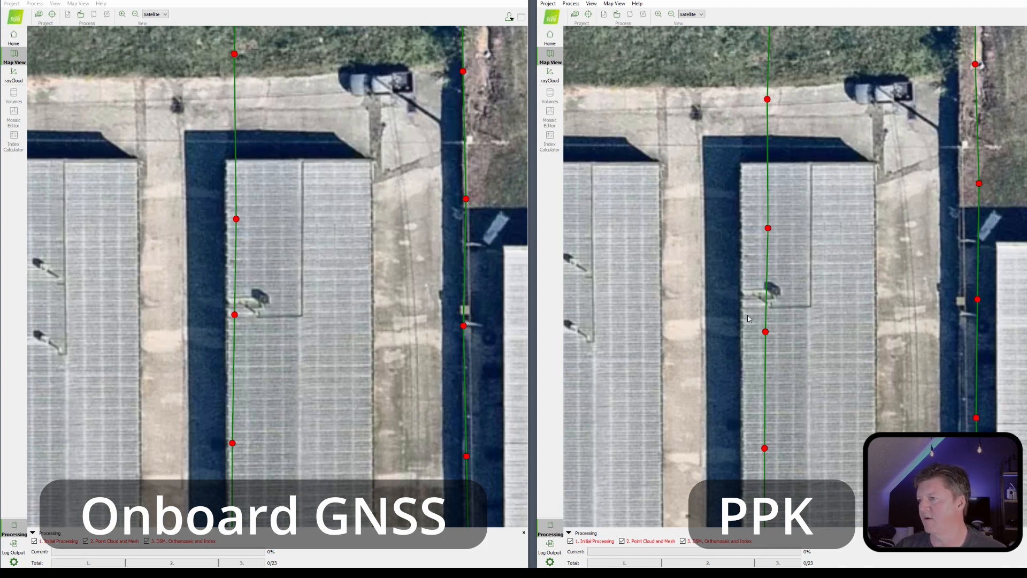
{"action": "mouse_move", "coordinate": [234, 318]}
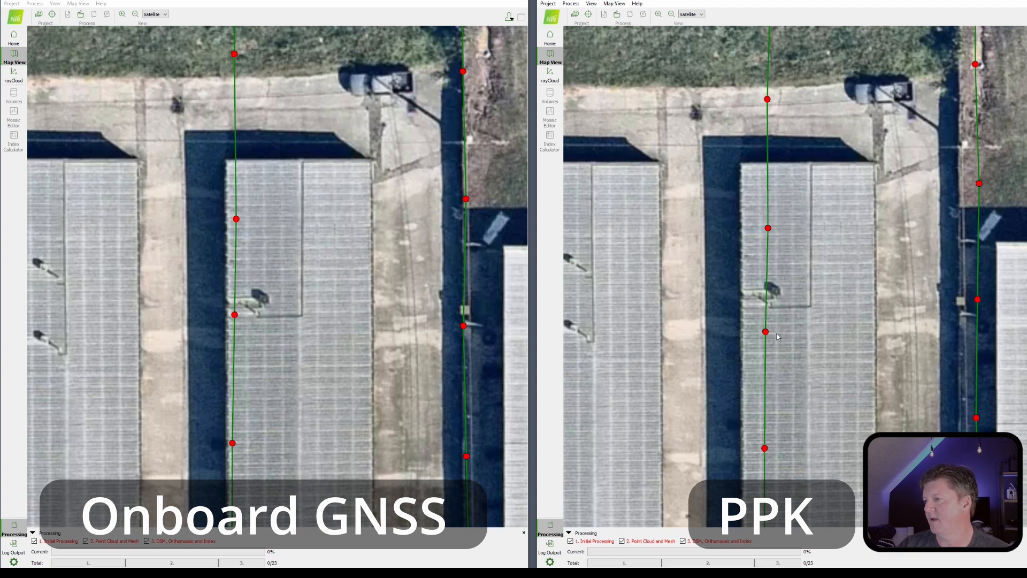
{"action": "mouse_move", "coordinate": [572, 365]}
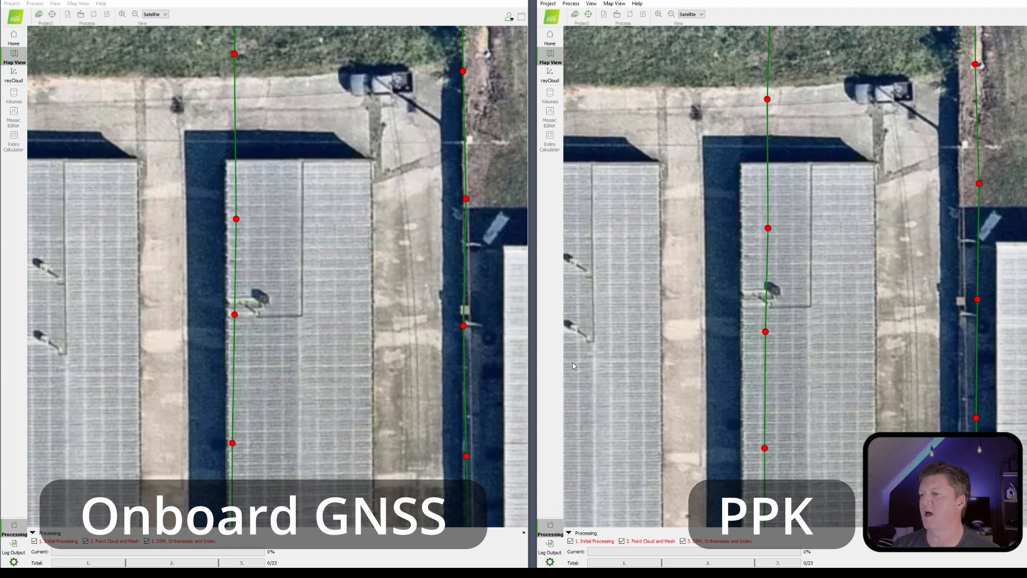